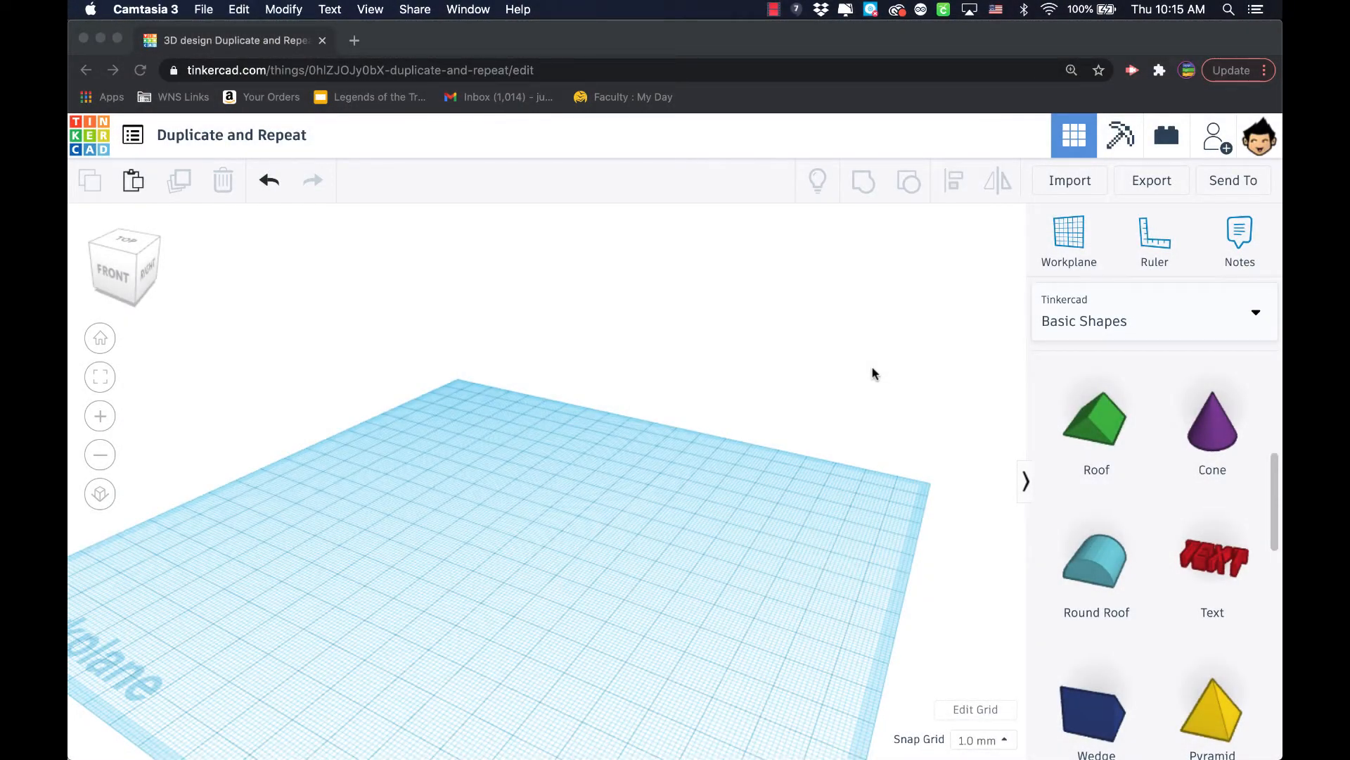
mouse_move(858, 381)
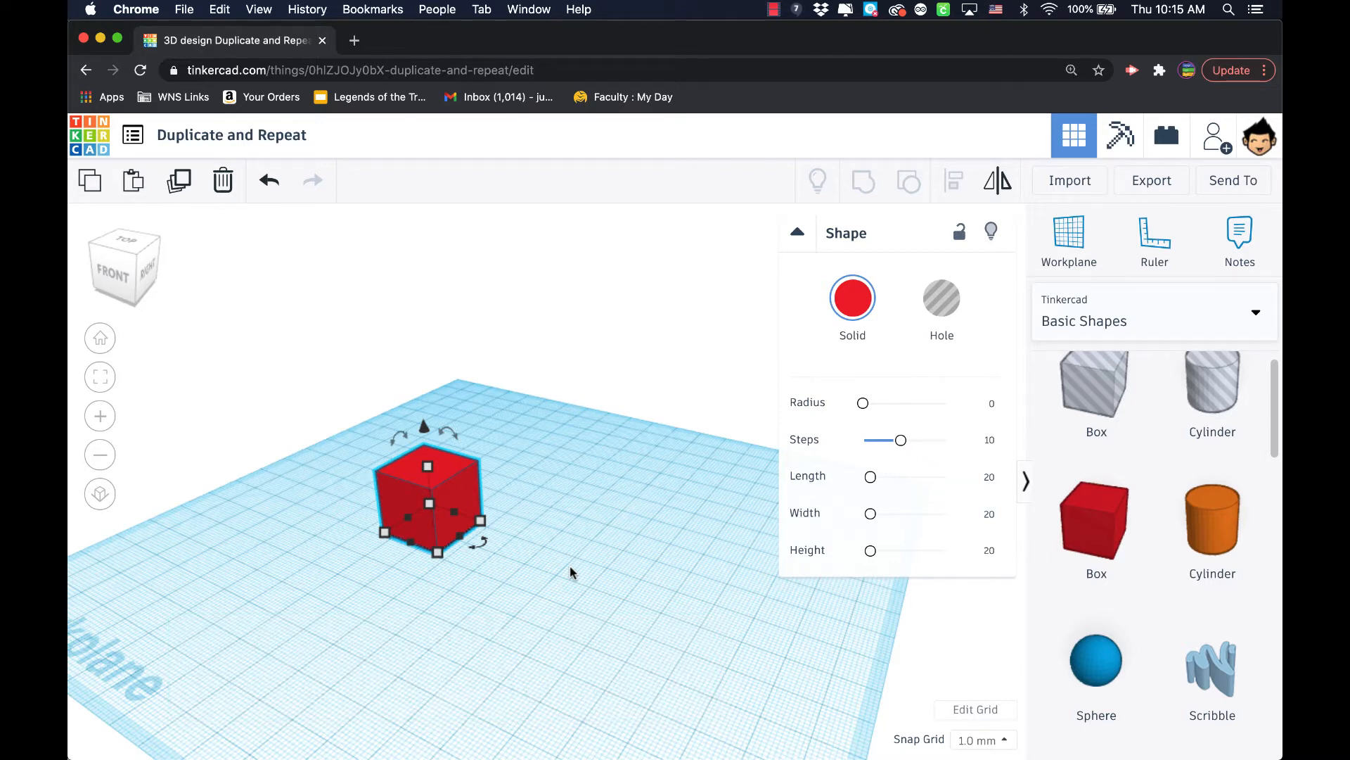
mouse_move(179, 180)
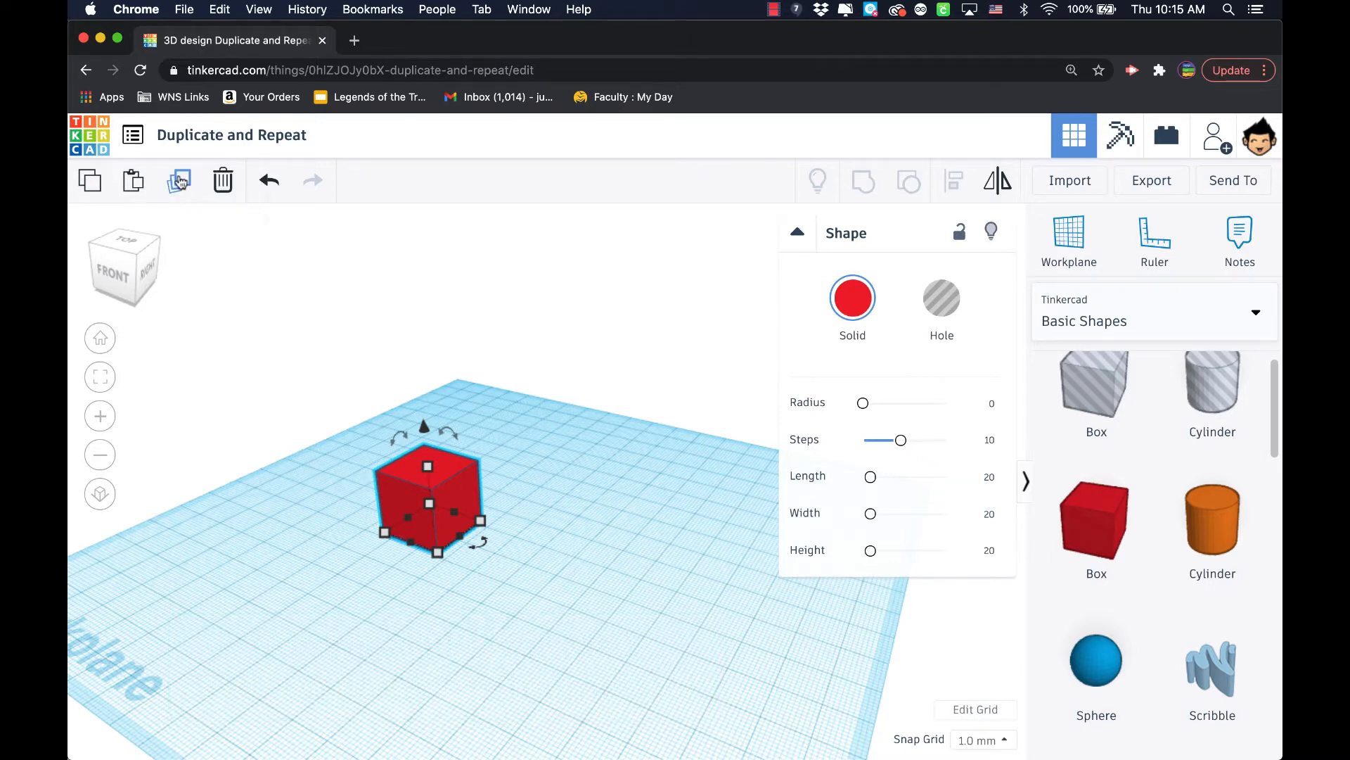
mouse_move(178, 180)
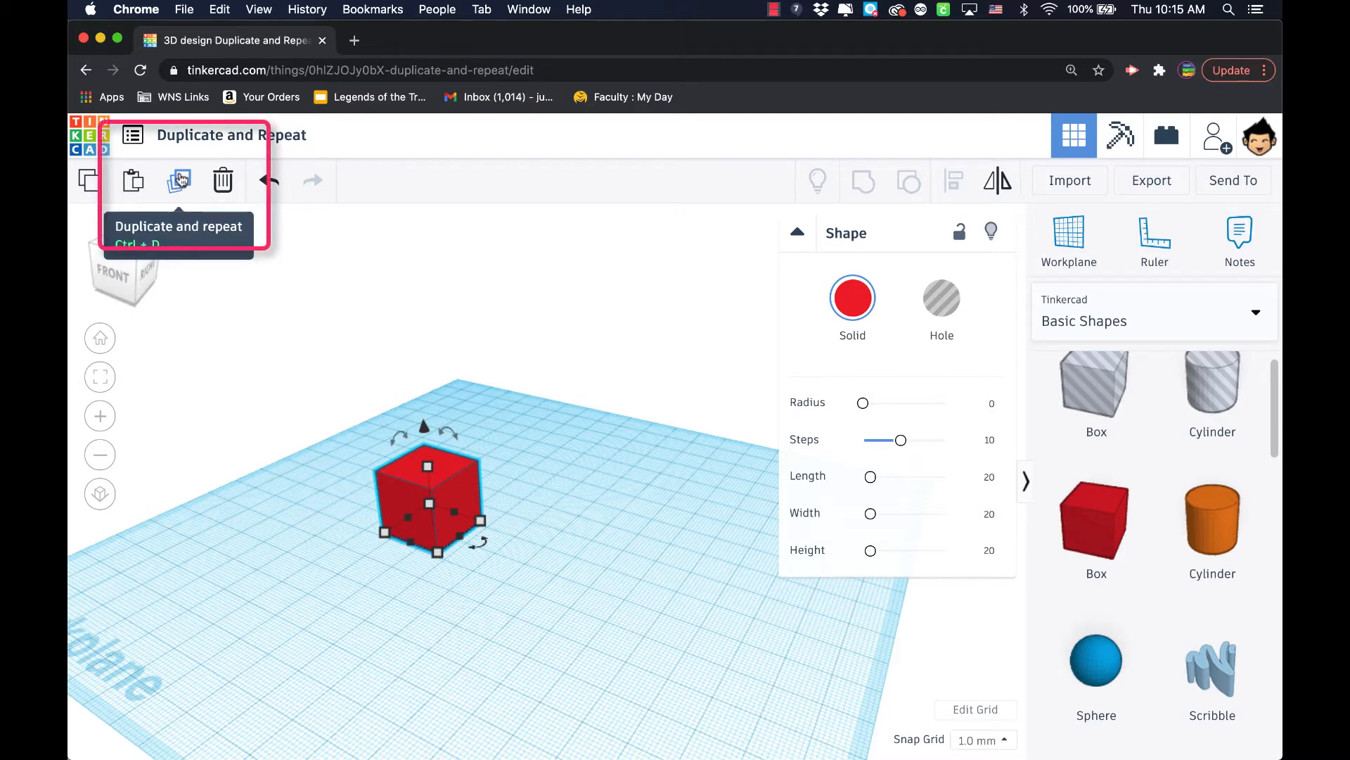
mouse_move(543, 512)
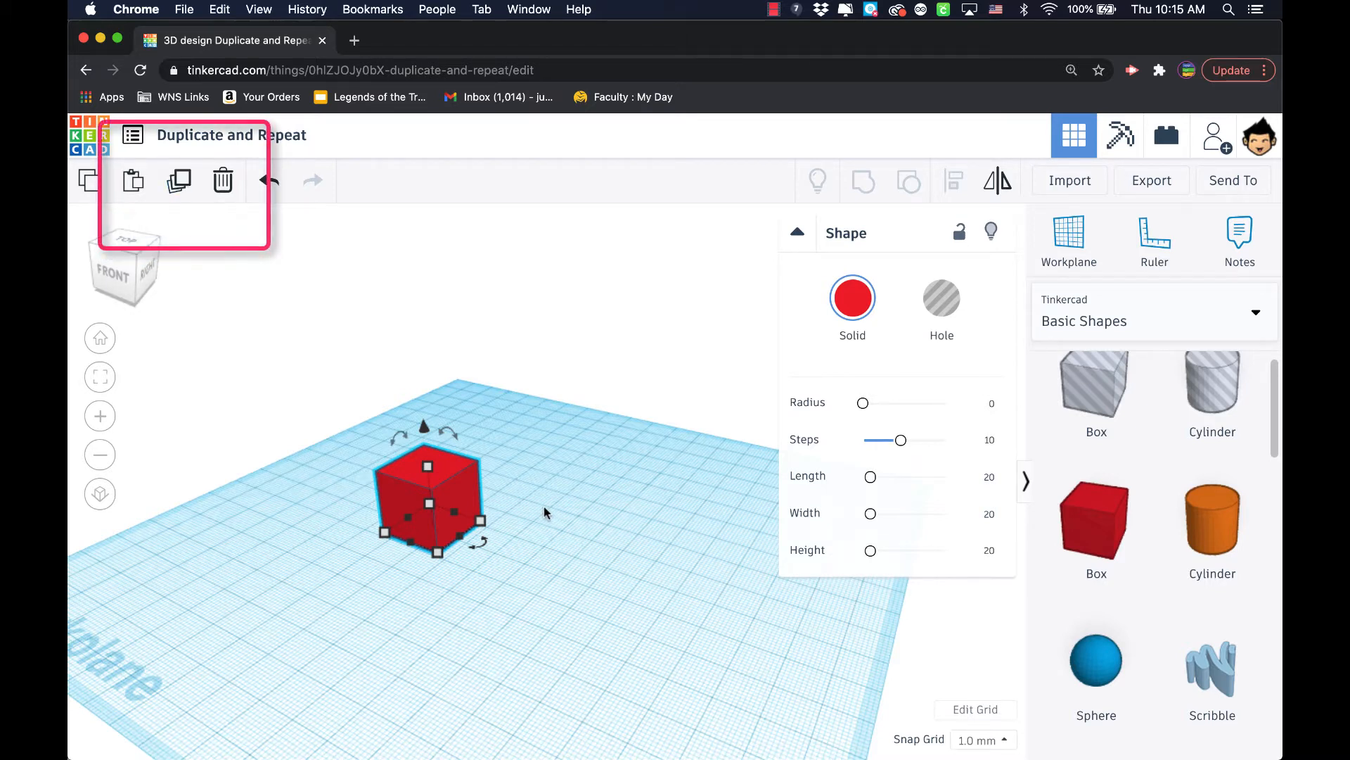
- Select the red box so it can be duplicated and offset beside the original
click(177, 180)
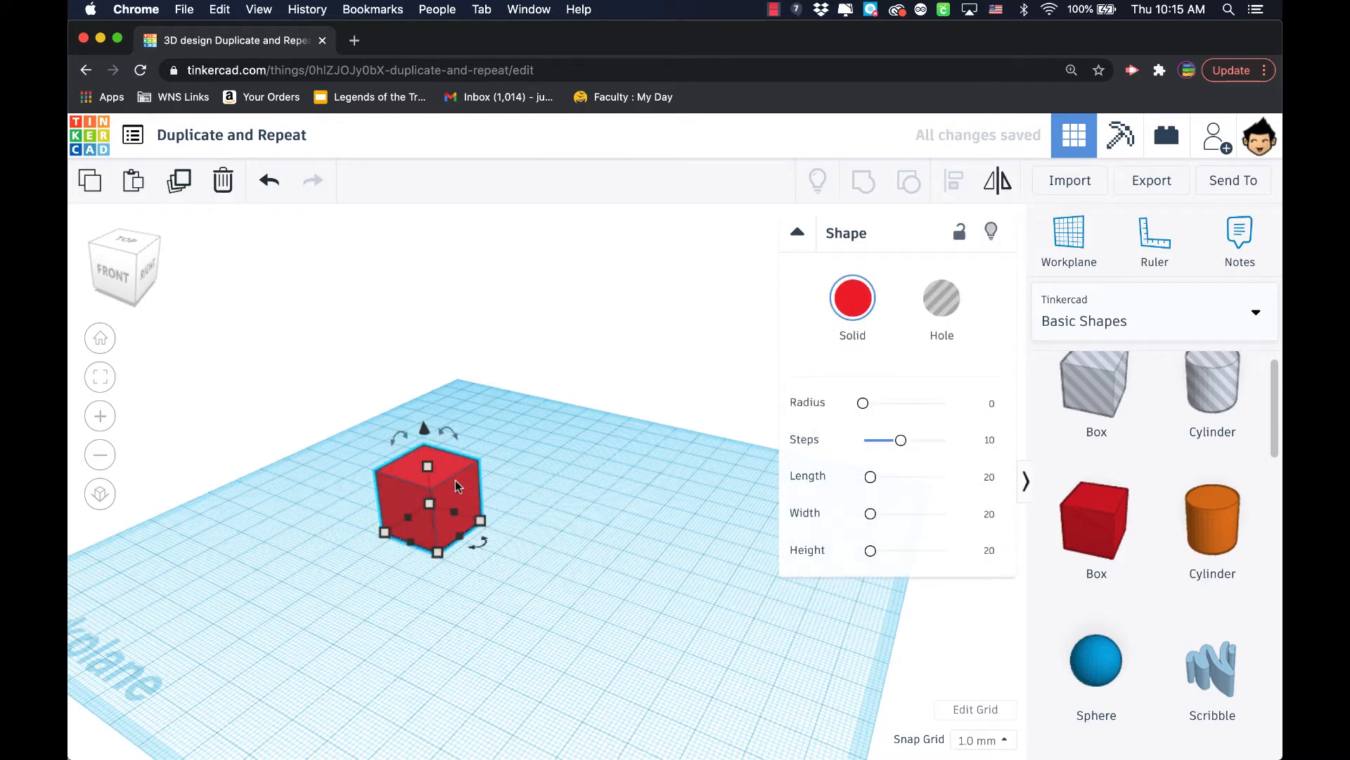
mouse_move(488, 494)
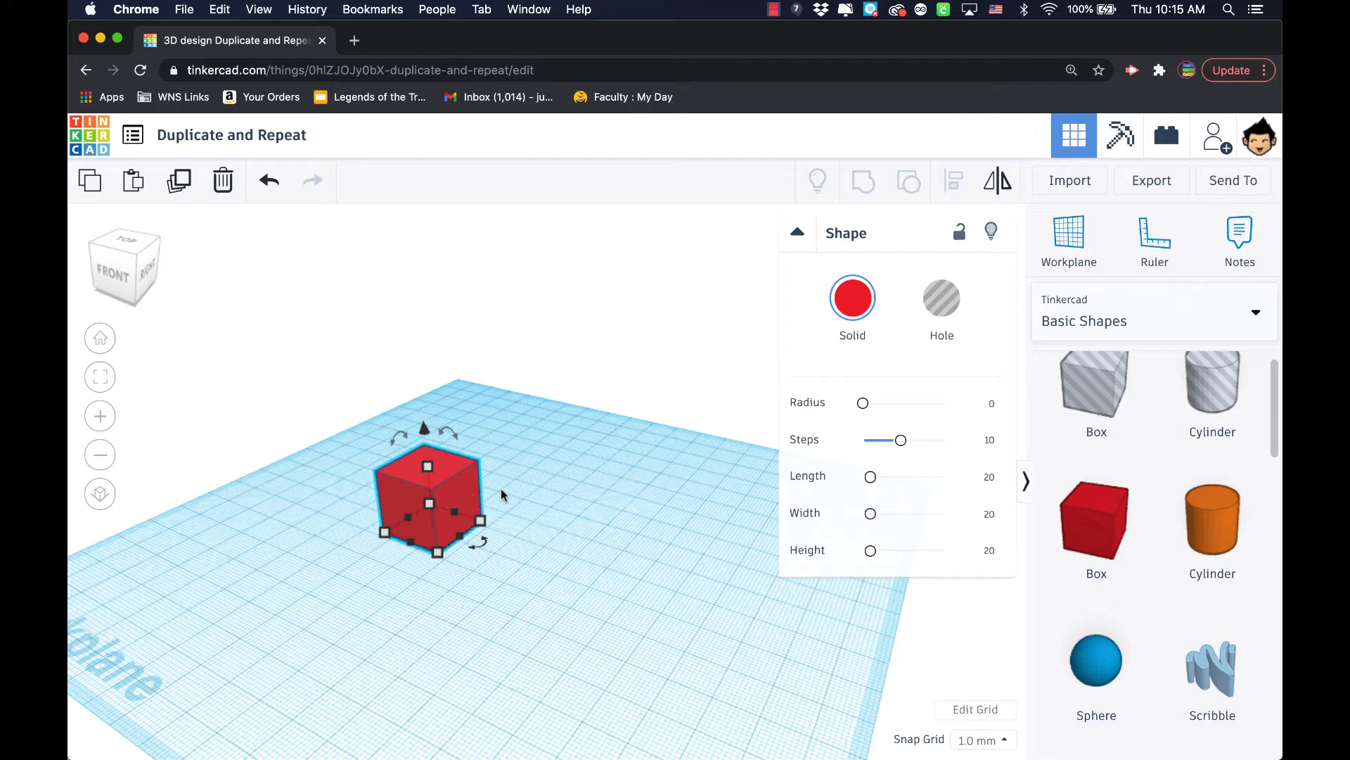
mouse_move(497, 486)
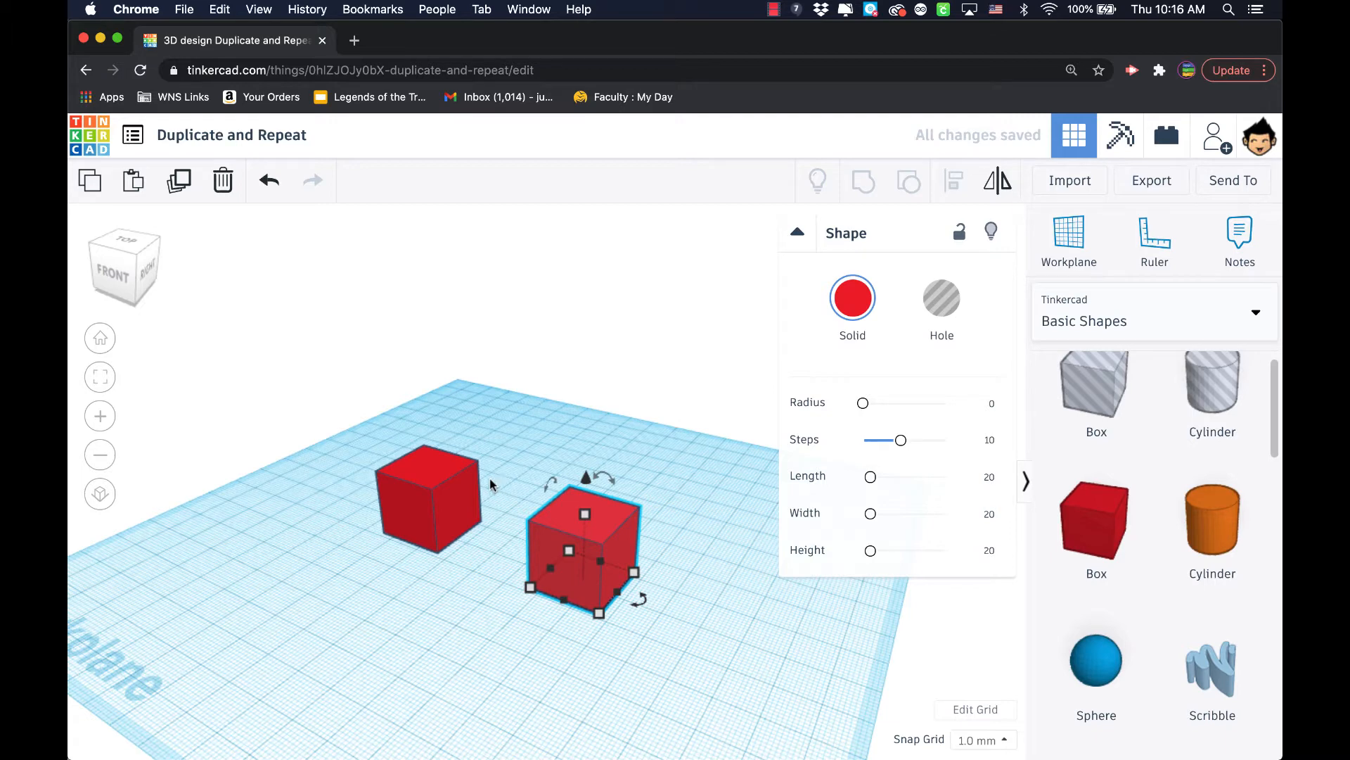
- Repeat the offset into an evenly spaced row of red boxes across the workplane
click(555, 452)
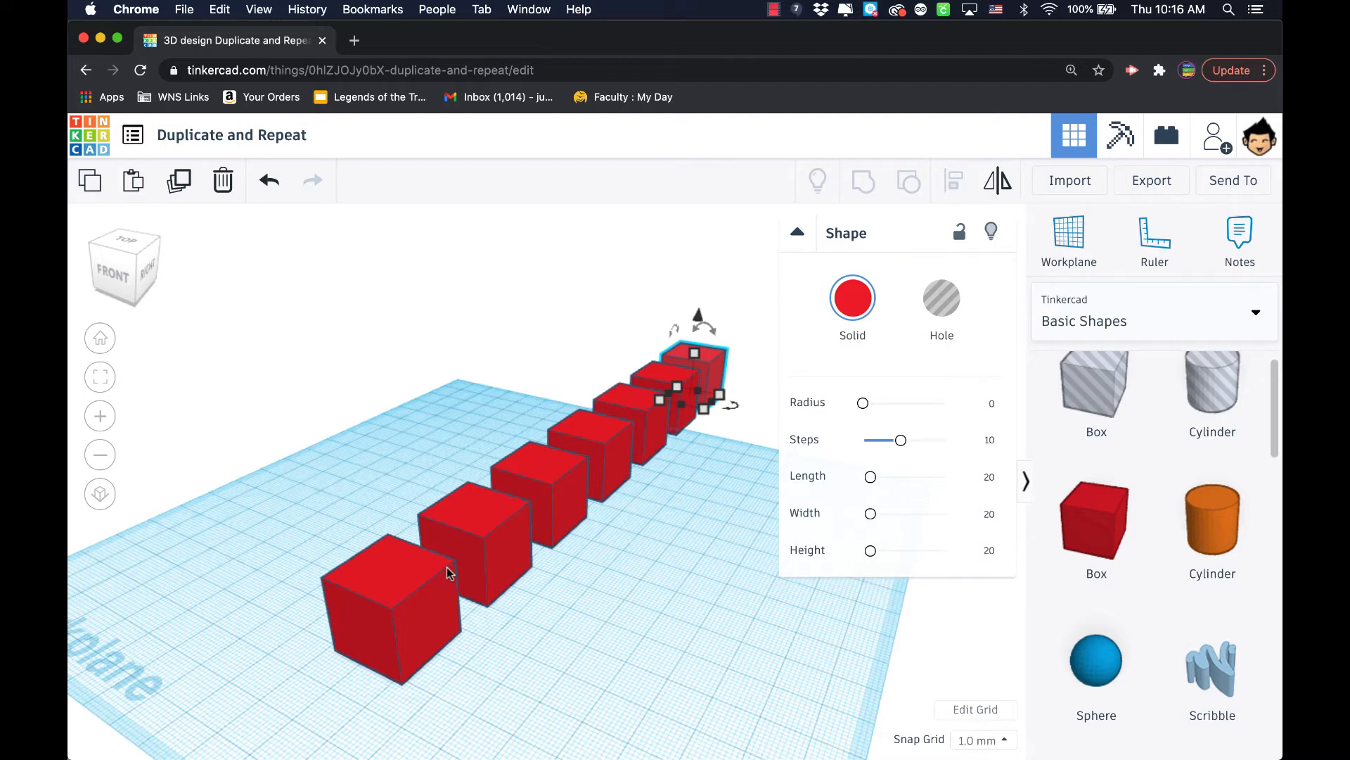
mouse_move(516, 582)
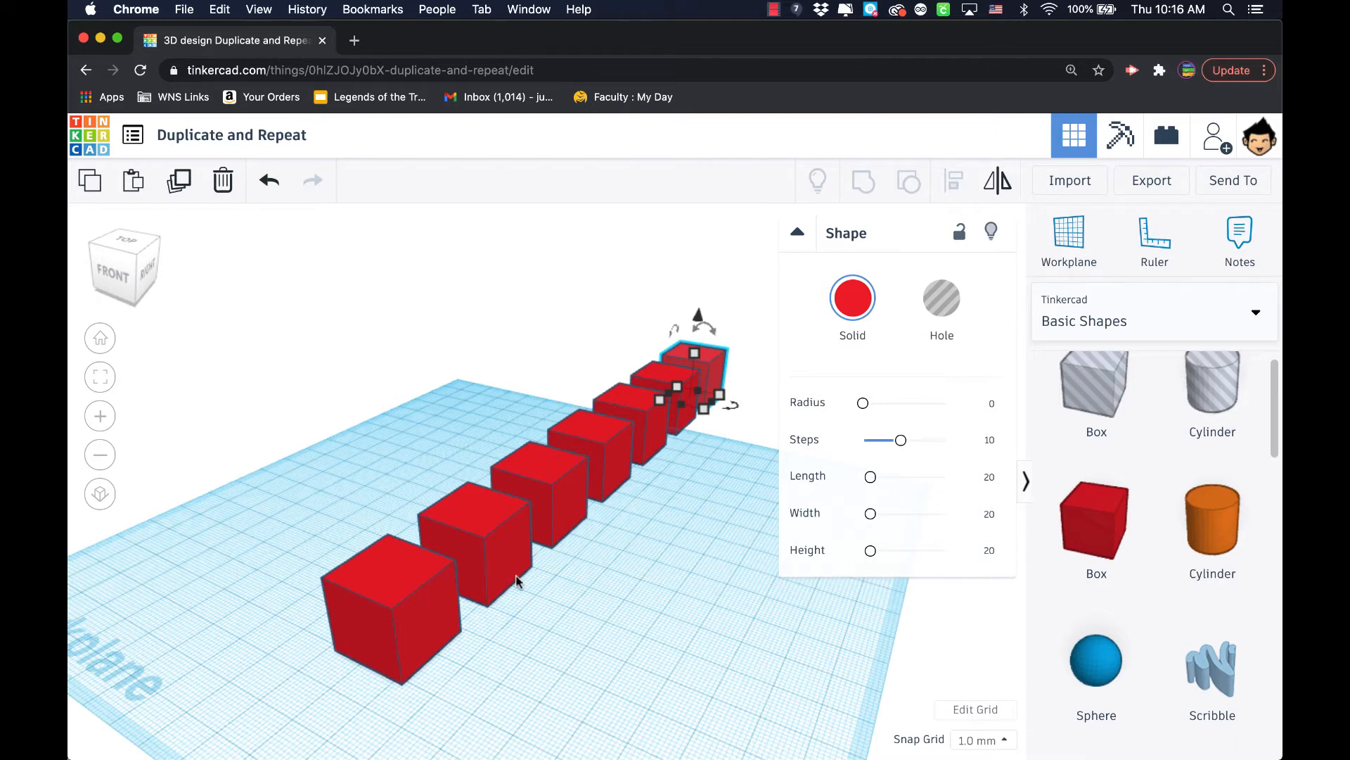
mouse_move(515, 579)
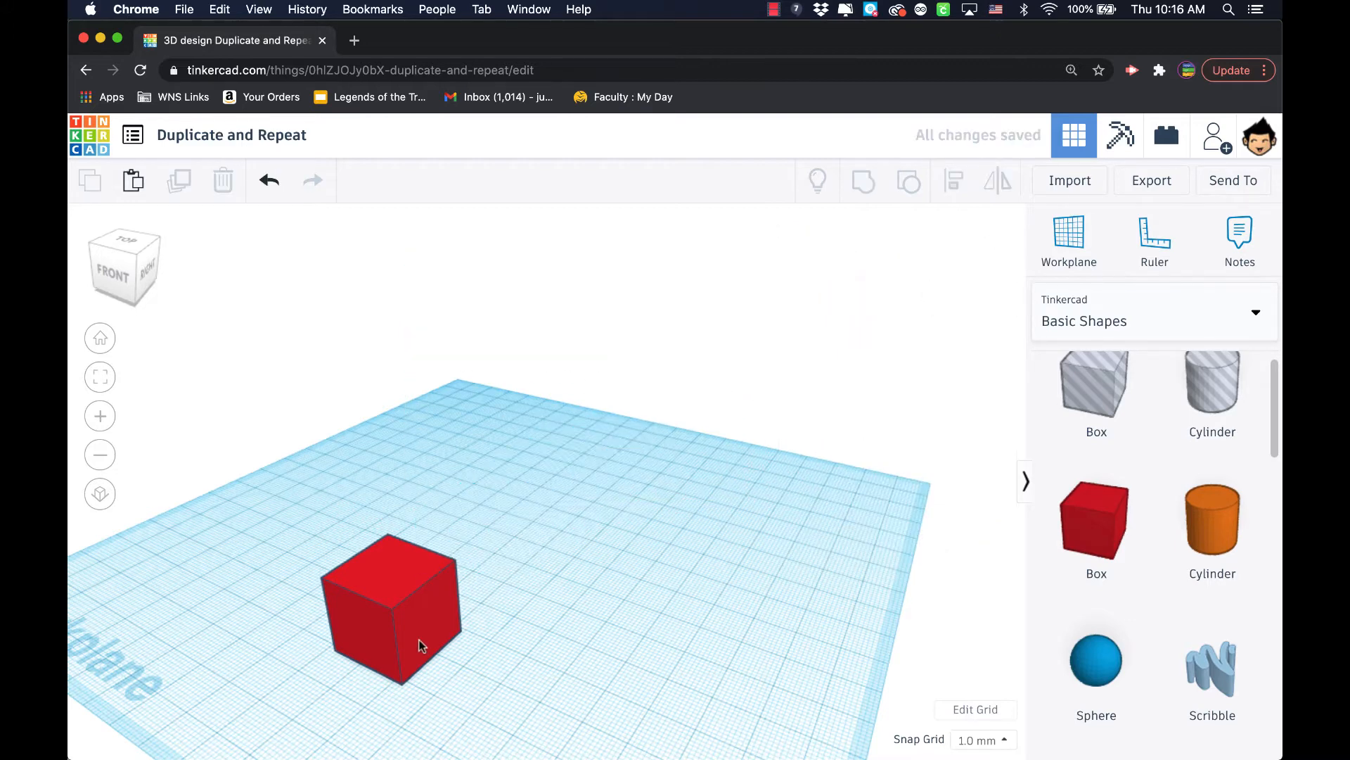
- Repeat raised copies into a staircase of red boxes, then delete the whole staircase
click(392, 608)
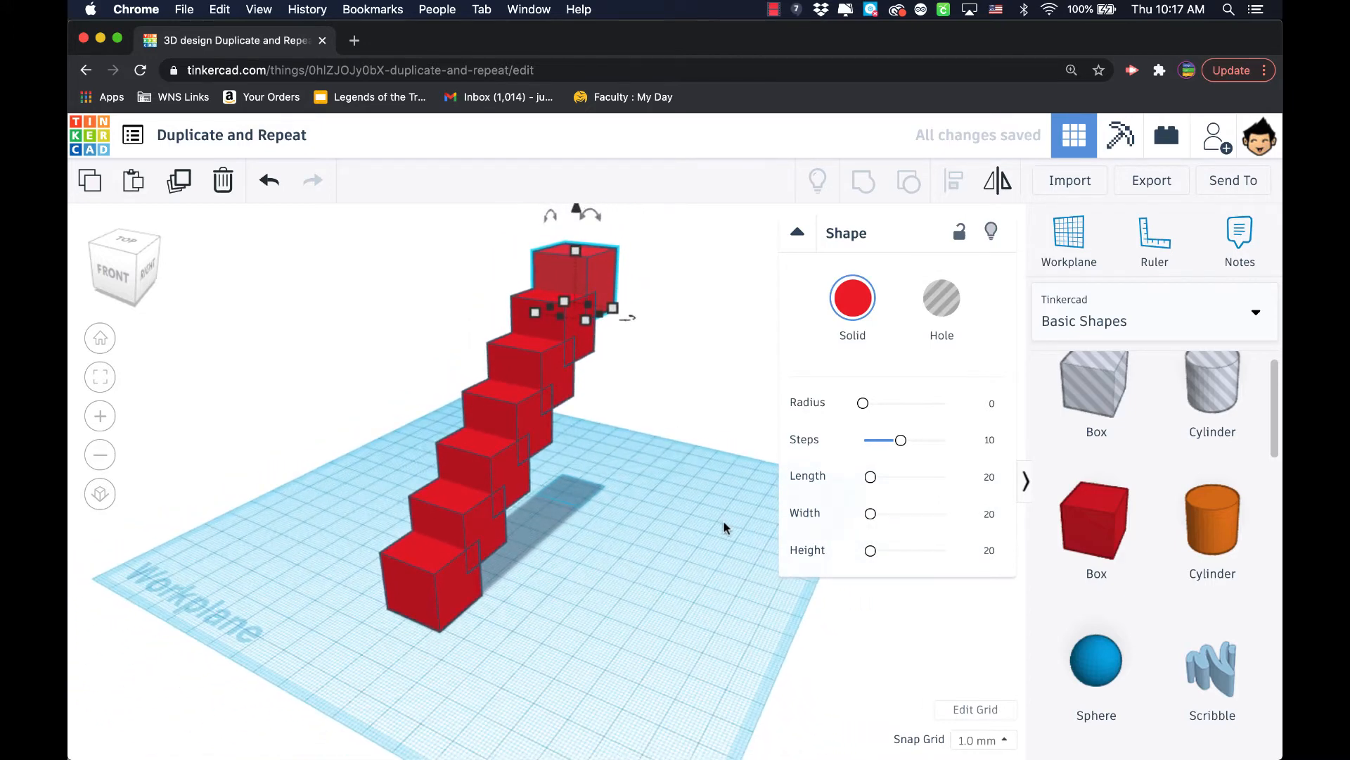
mouse_move(721, 531)
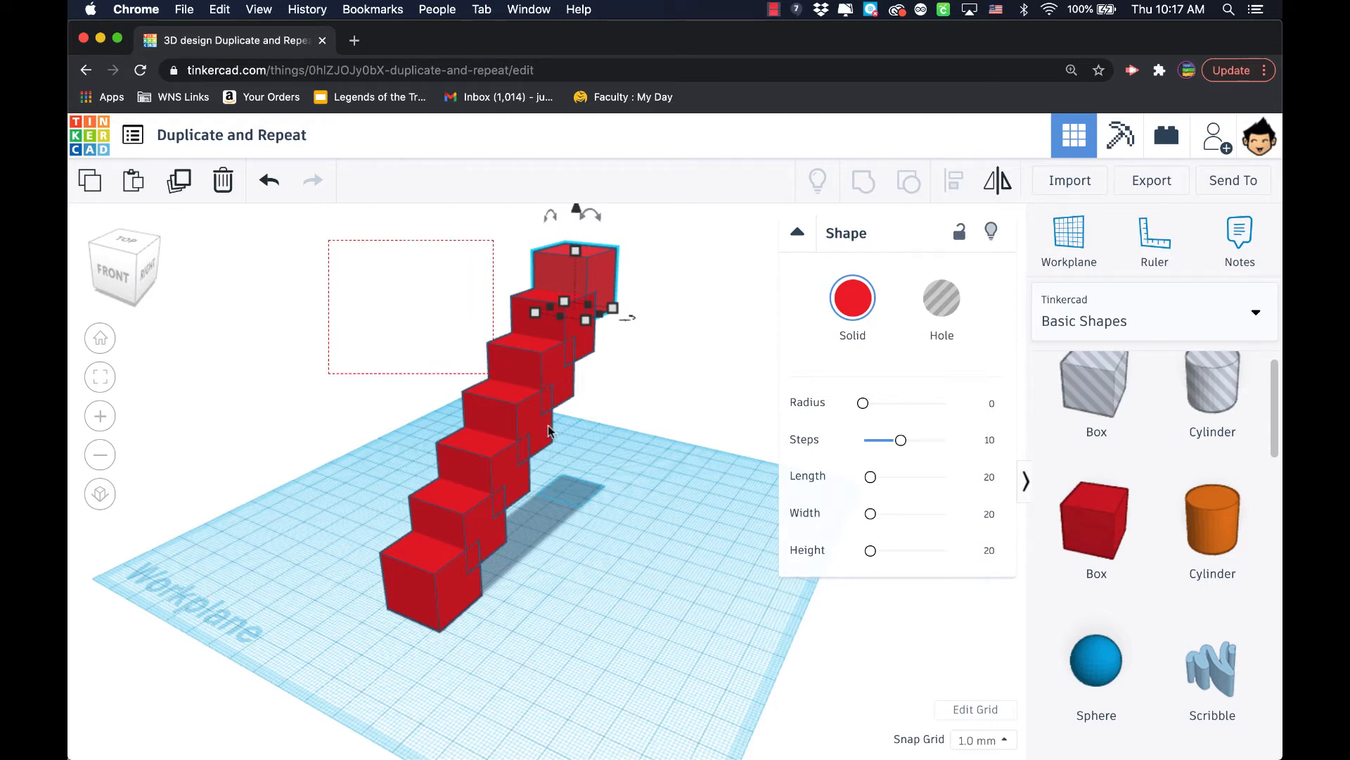
key(Delete)
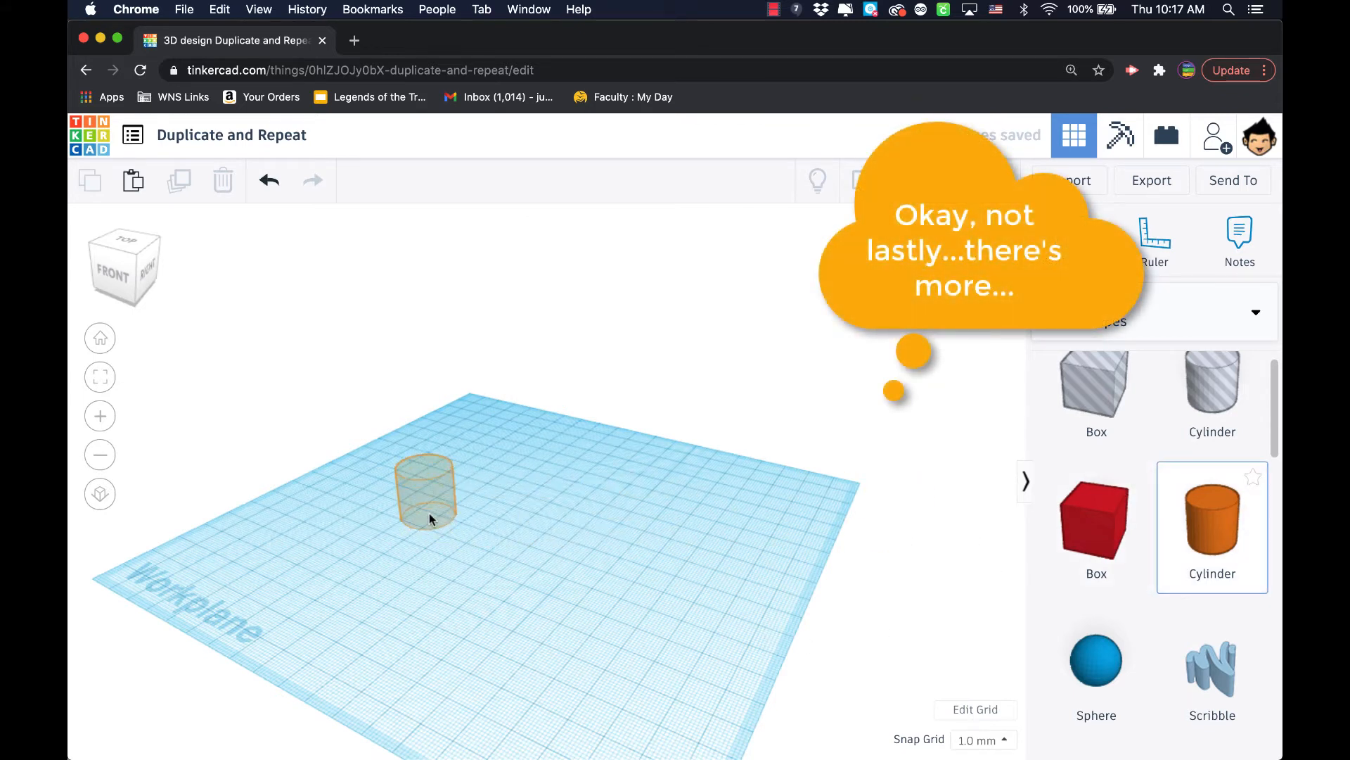
- Place the orange cylinder and flatten it into a wide disc ready for stacking smaller copies
click(426, 491)
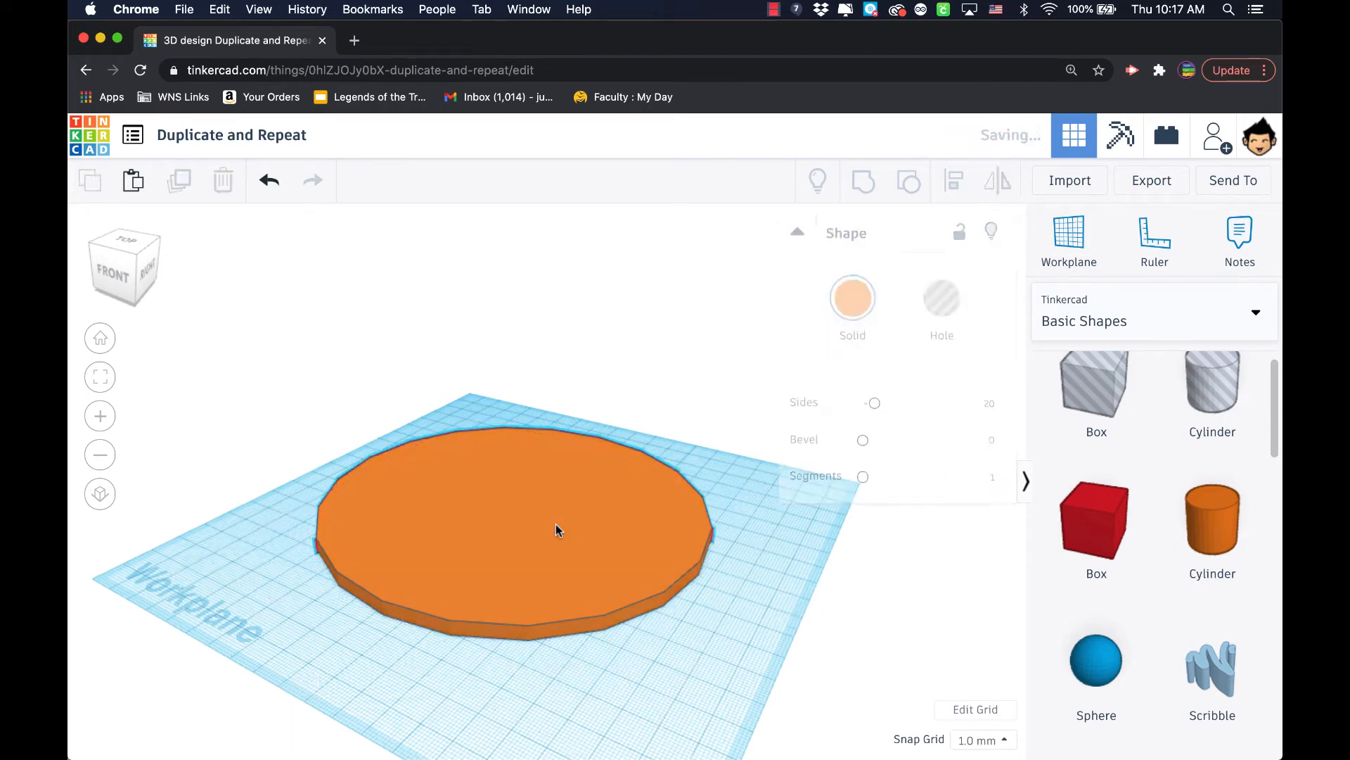
click(512, 474)
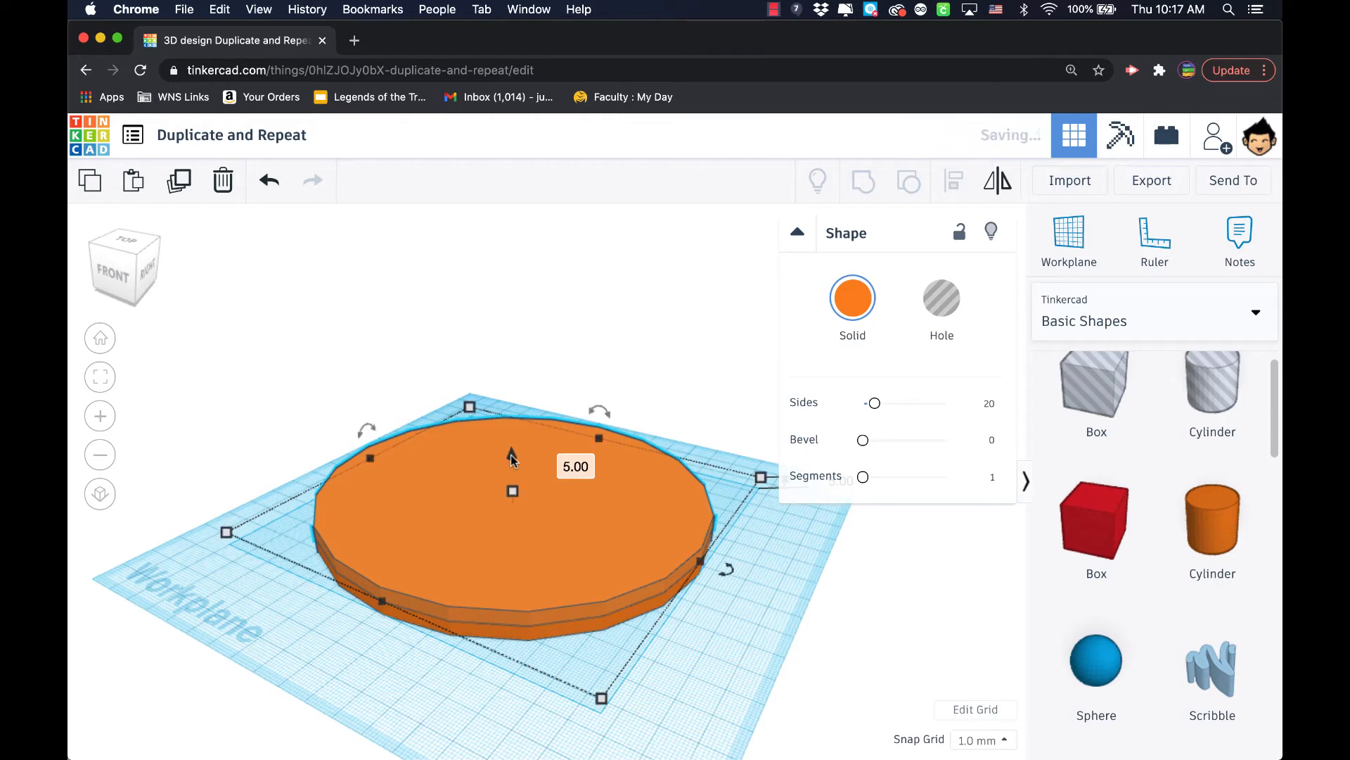
mouse_move(632, 613)
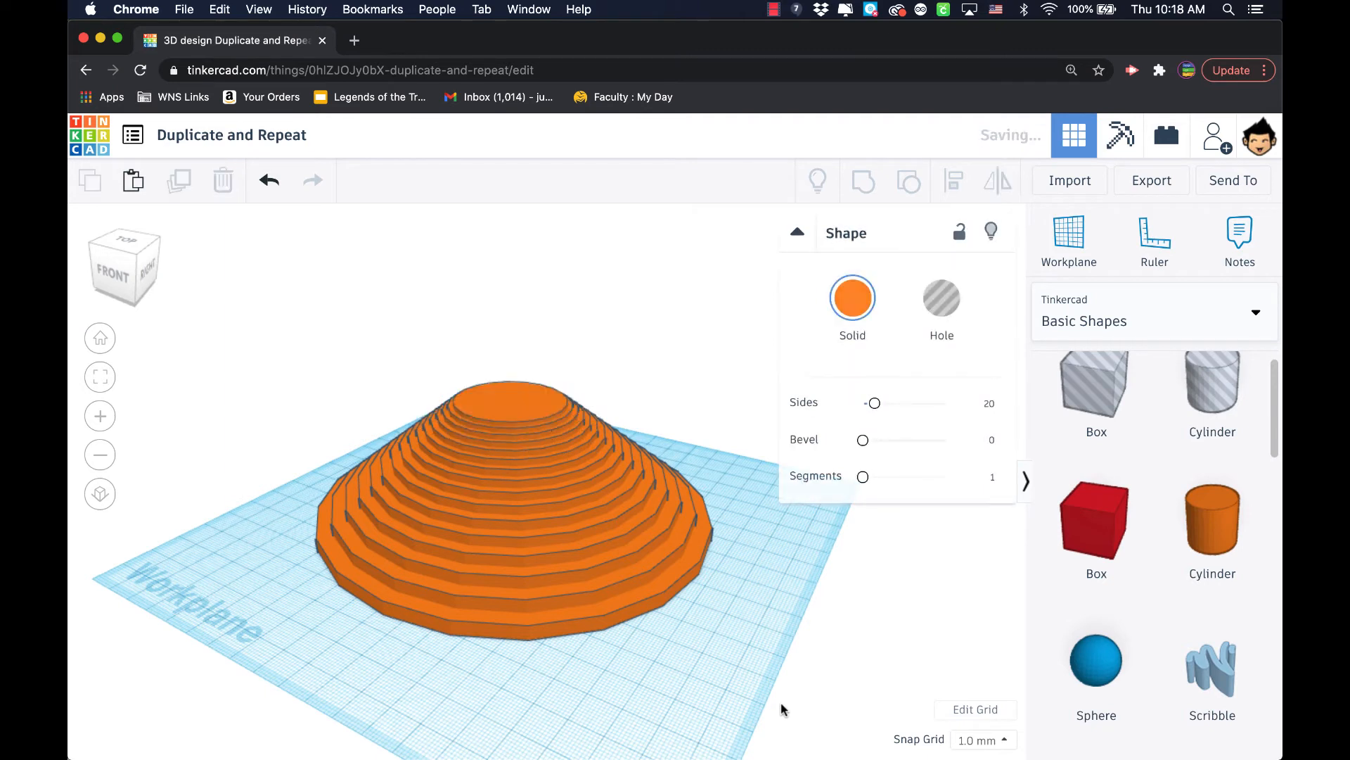
- Place and resize a green roof, mirror a duplicate, and repeat into a 24-roof crisscross wall
click(499, 379)
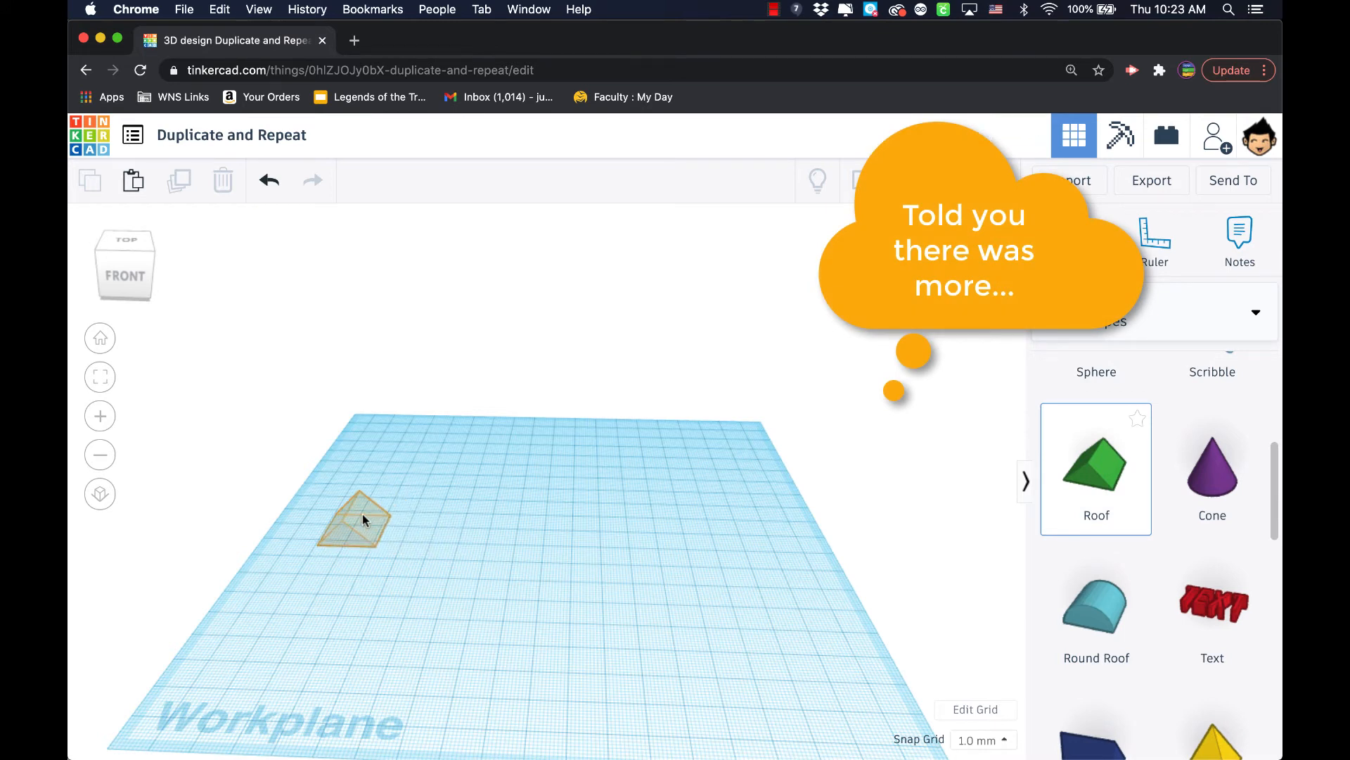
click(357, 521)
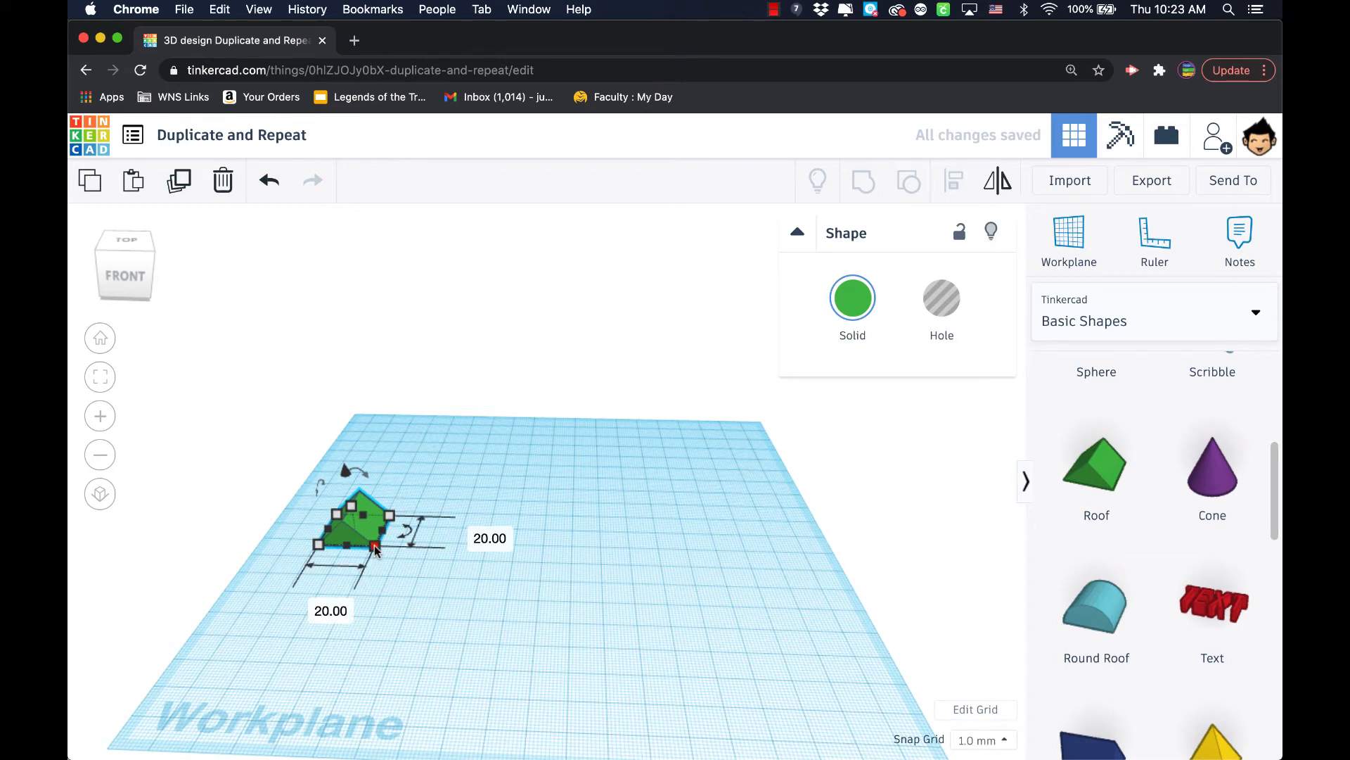
click(493, 546)
text(6)
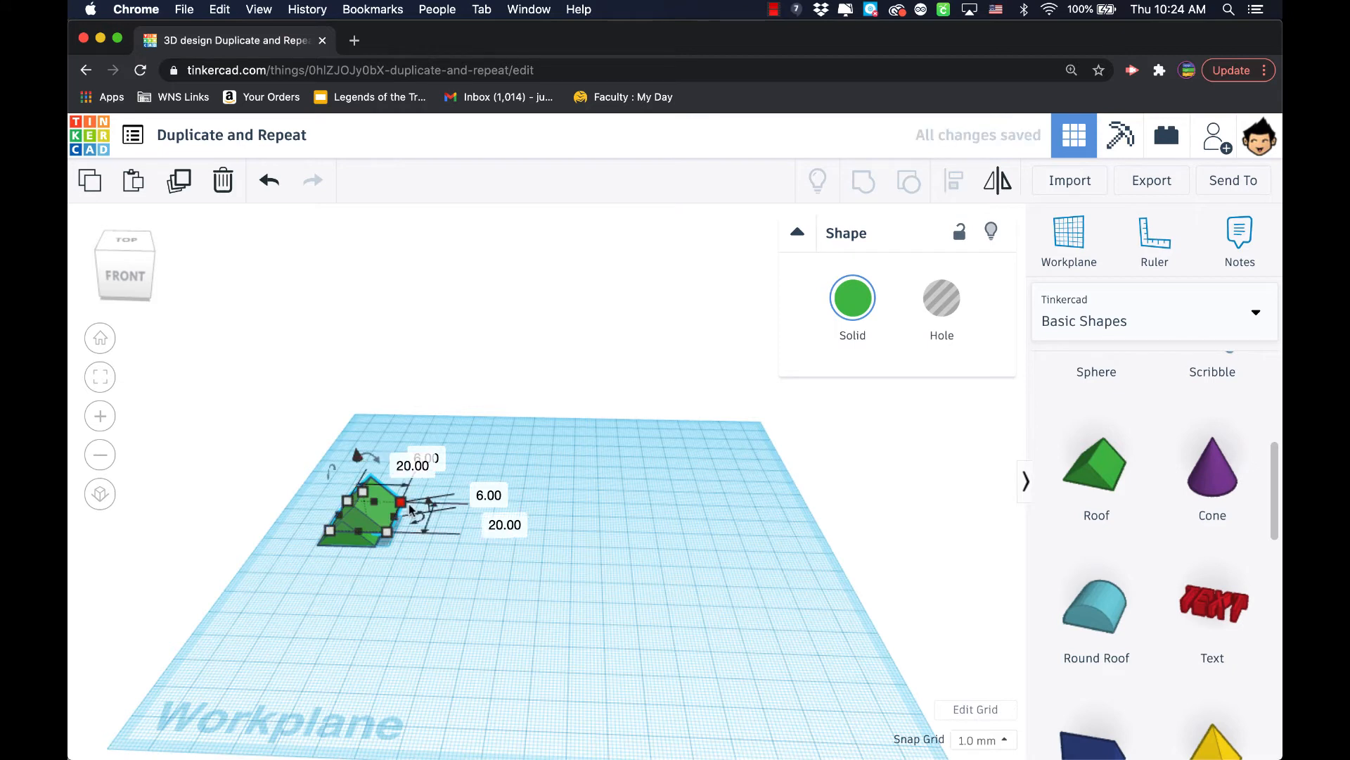
mouse_move(997, 180)
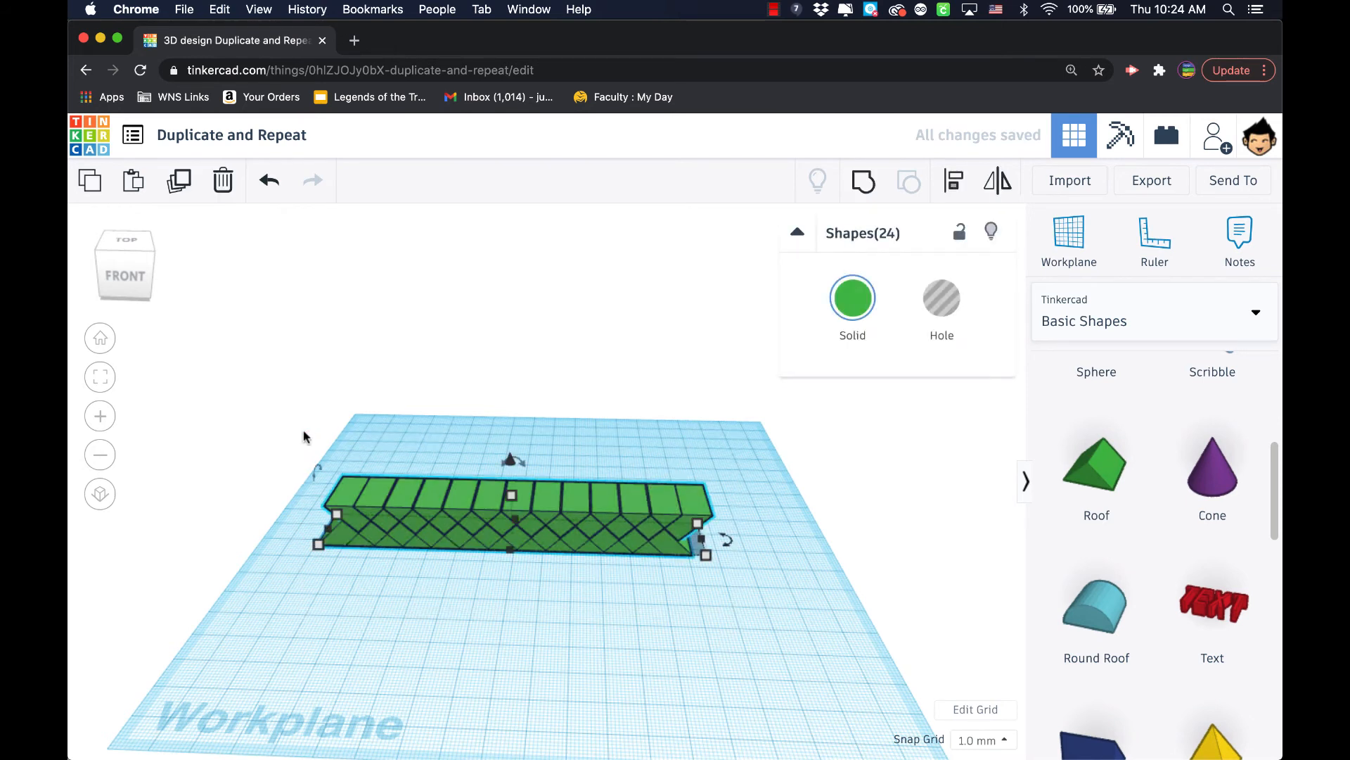
click(222, 180)
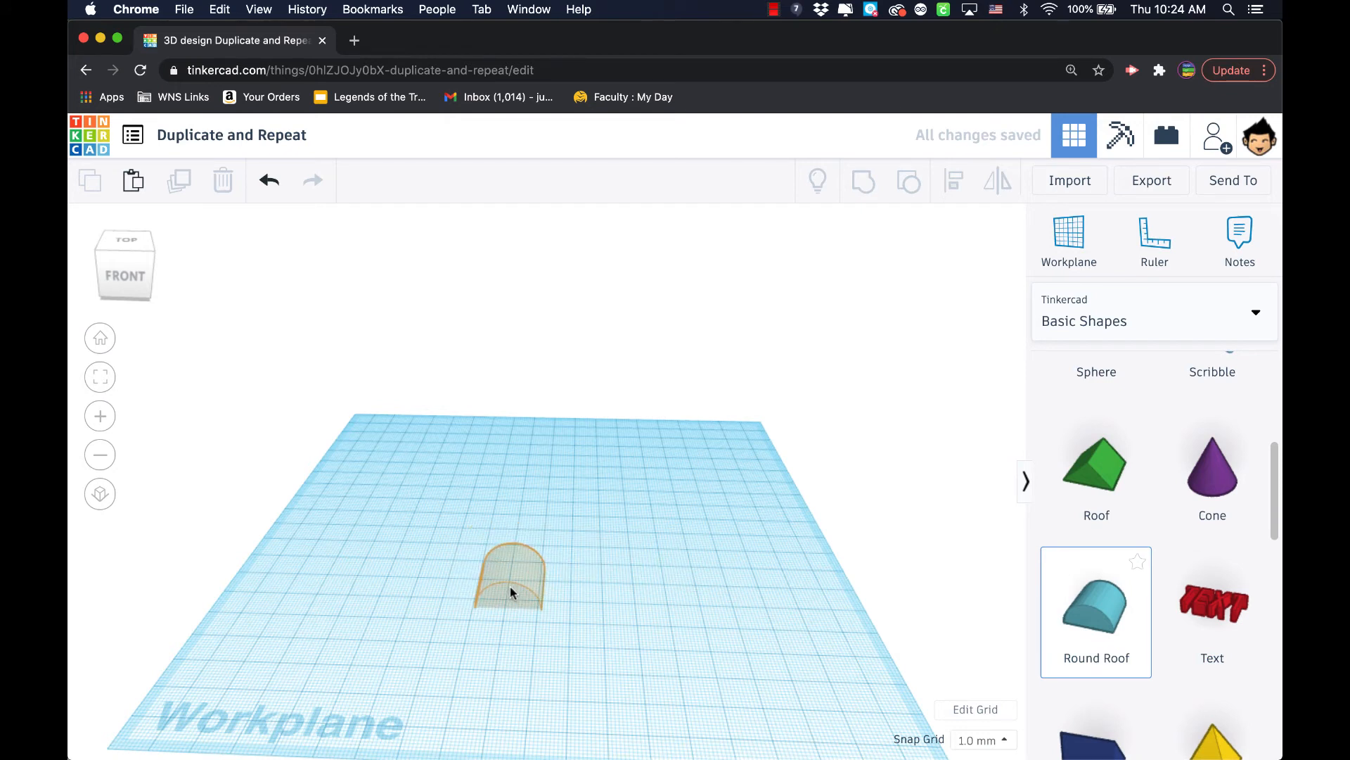
- Place the round roof, stretch it into a tall narrow arch and convert it to a hole
click(509, 577)
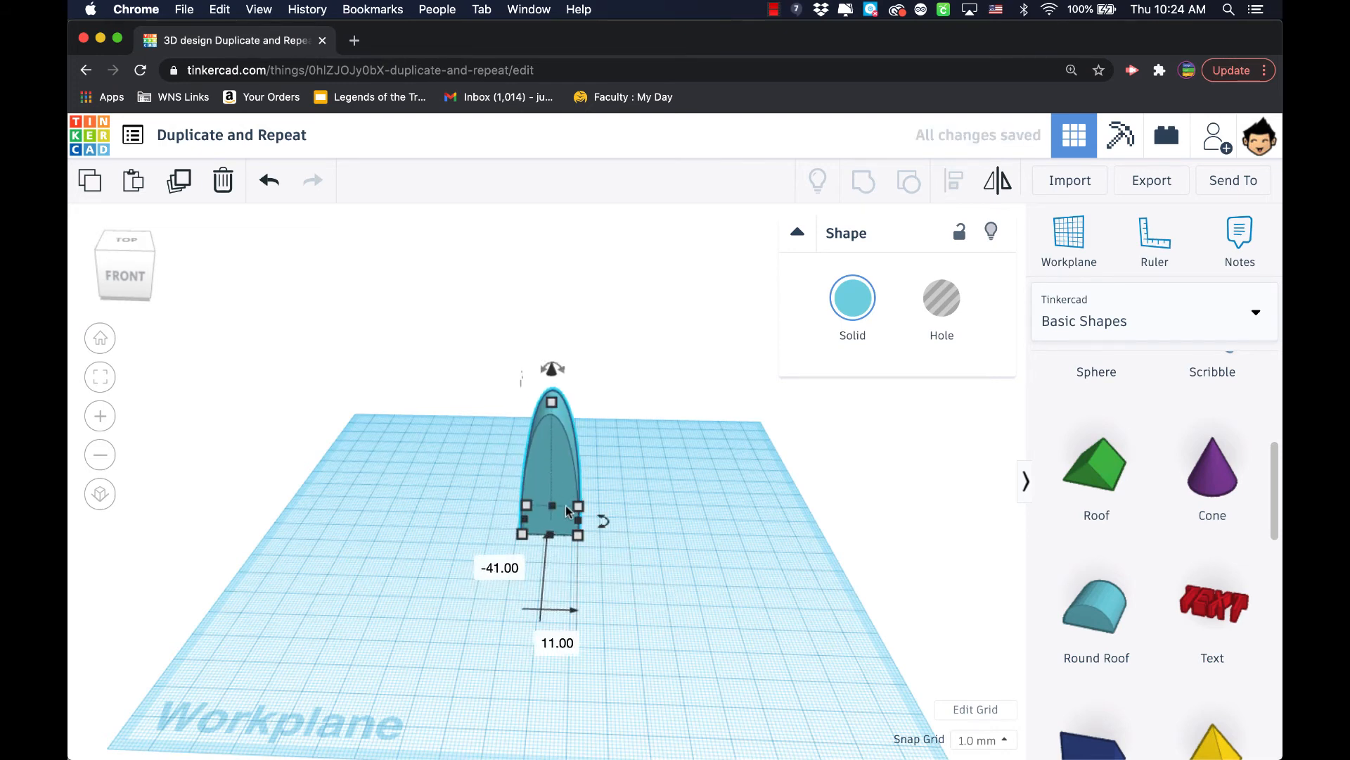
click(941, 299)
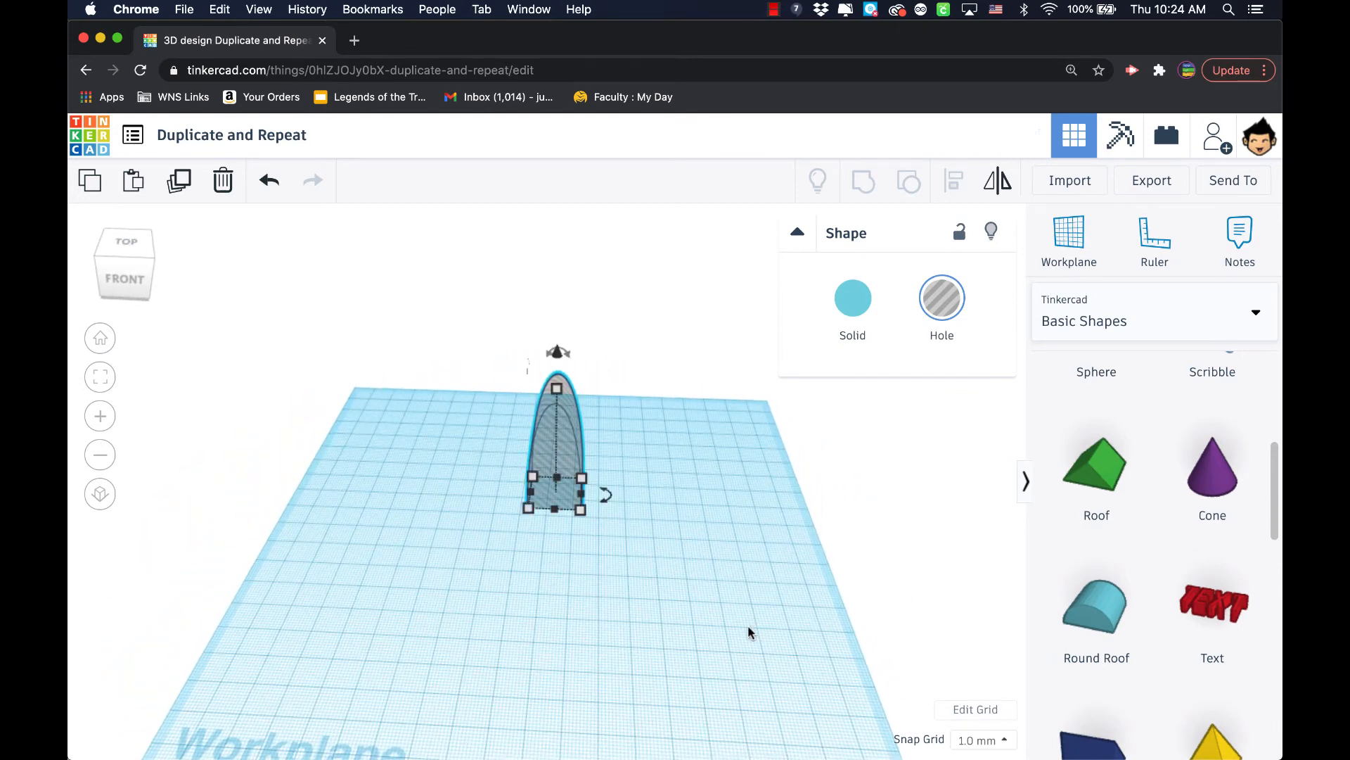
mouse_move(636, 599)
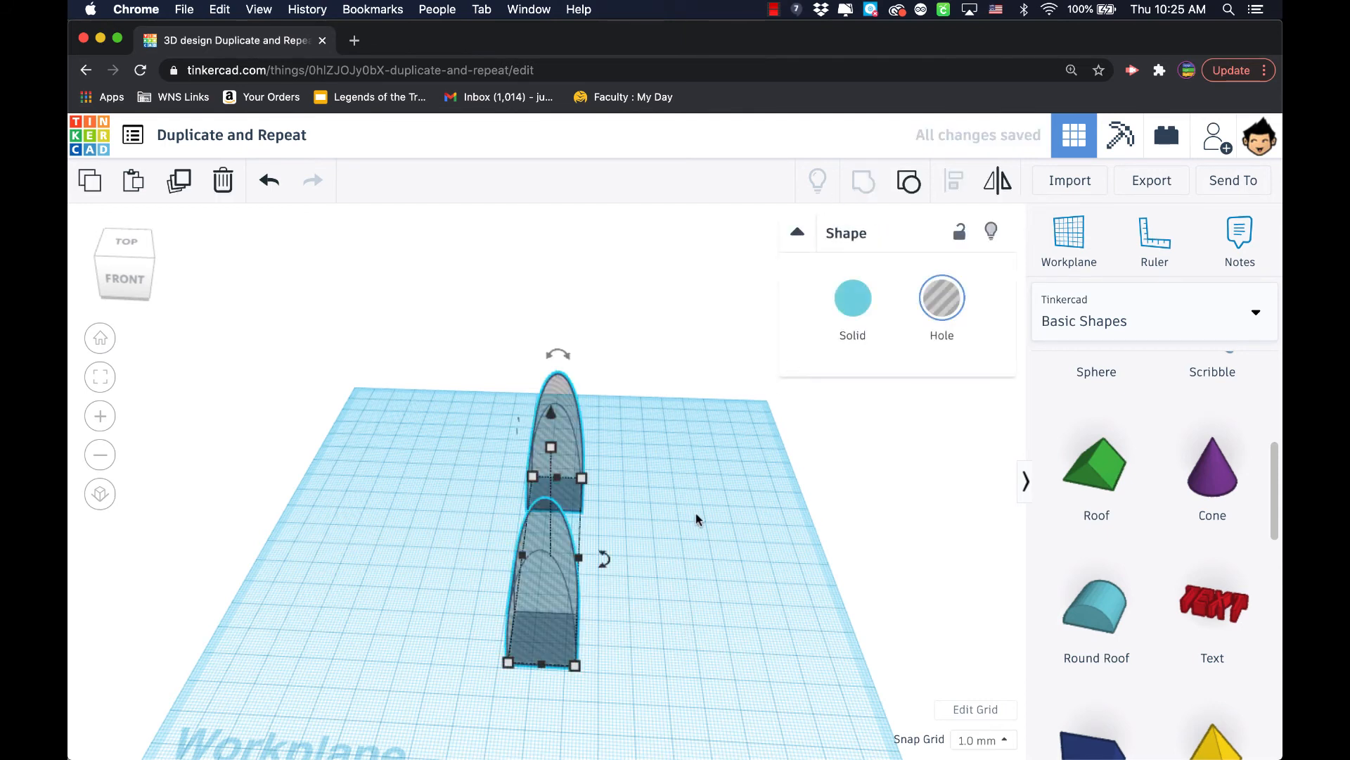
mouse_move(693, 516)
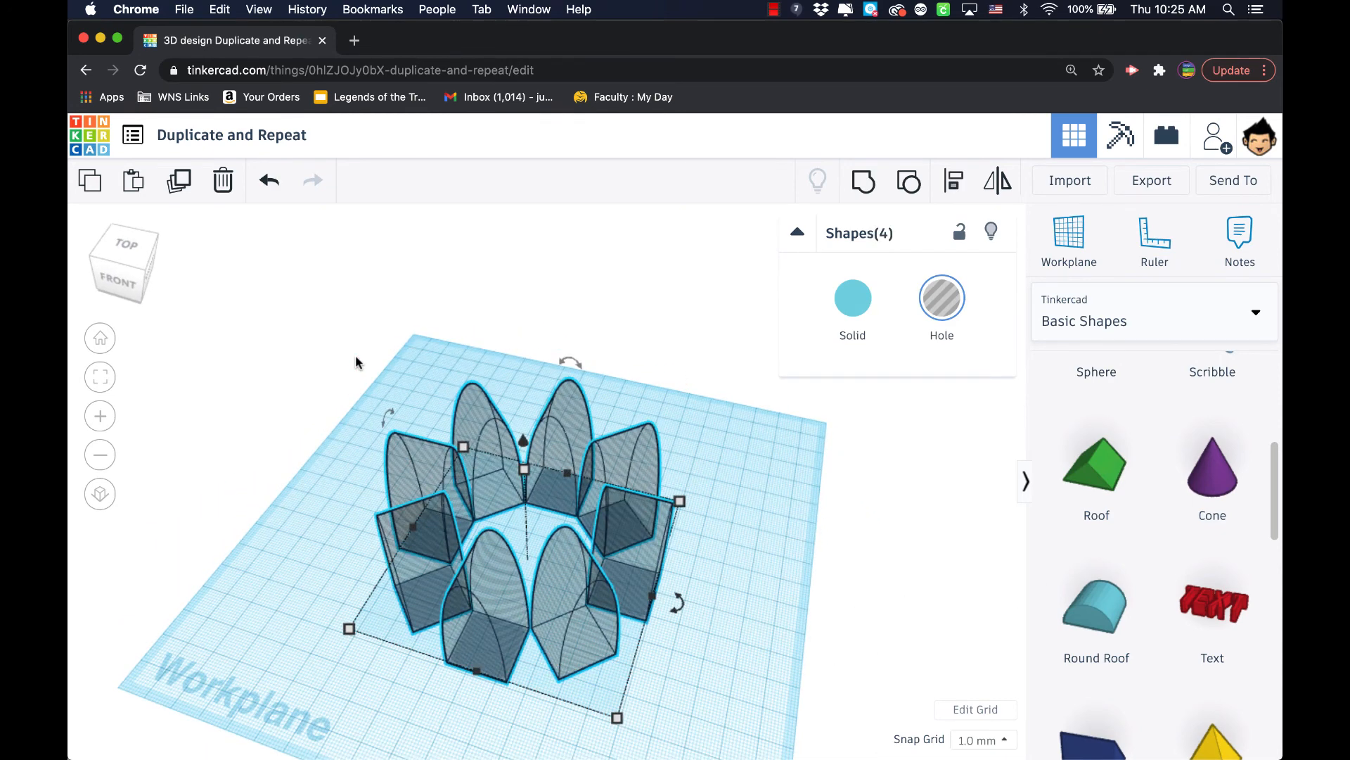
- Place an orange tube over the ring of arch holes and group everything to cut arched openings
click(620, 516)
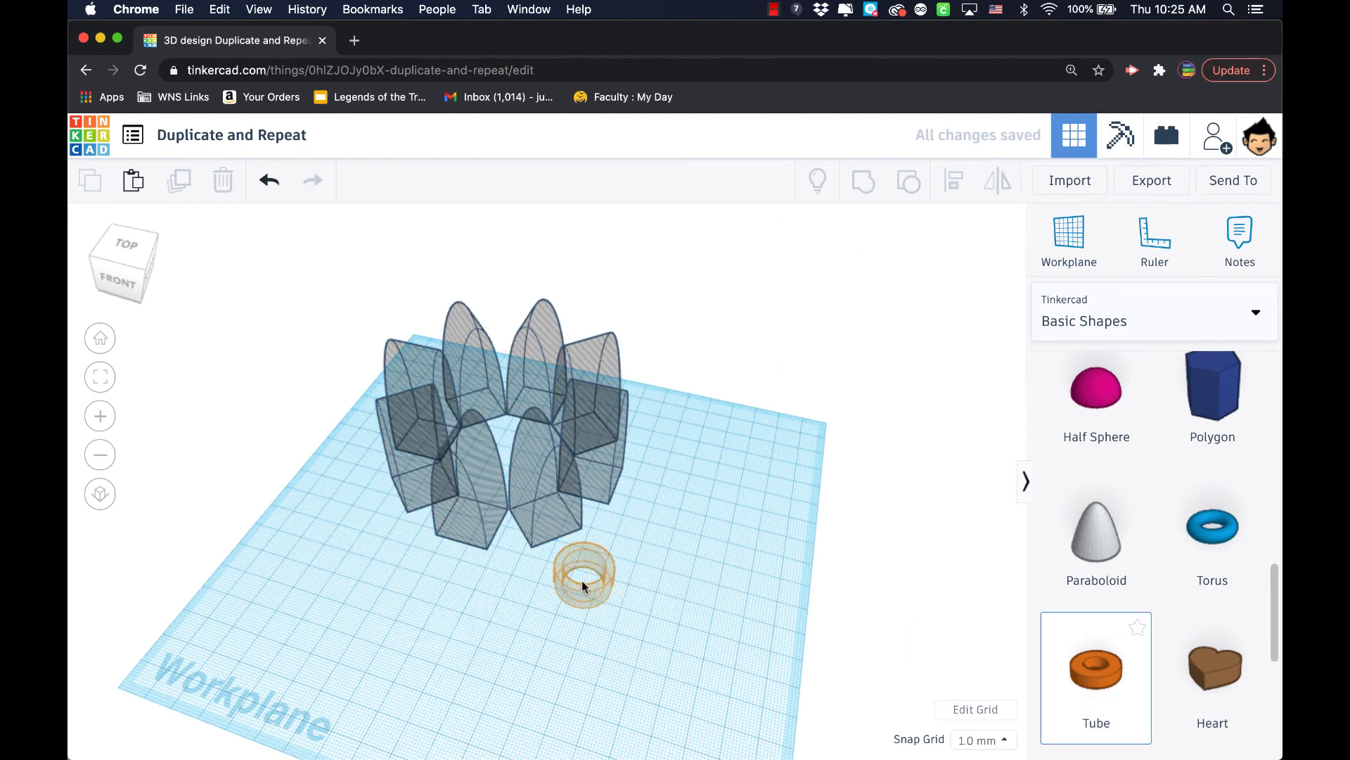
click(584, 575)
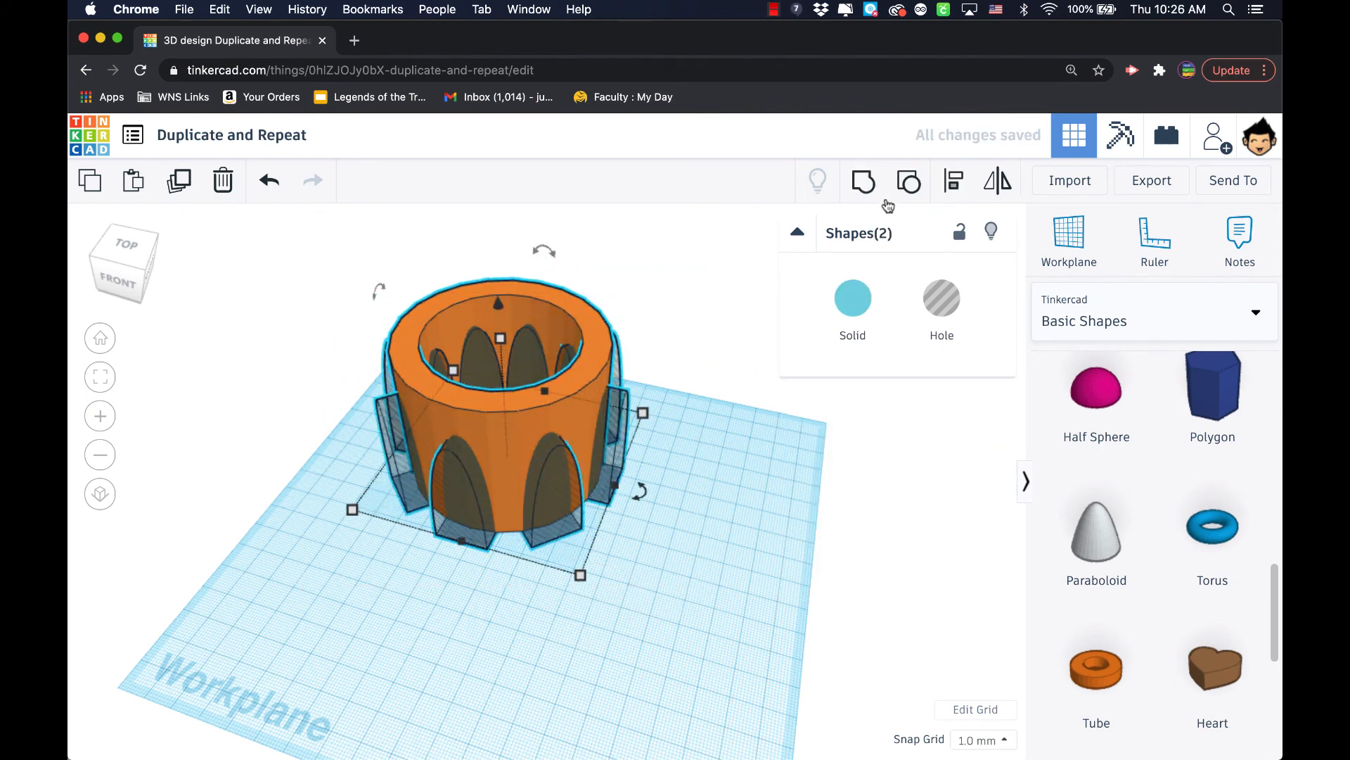
click(952, 180)
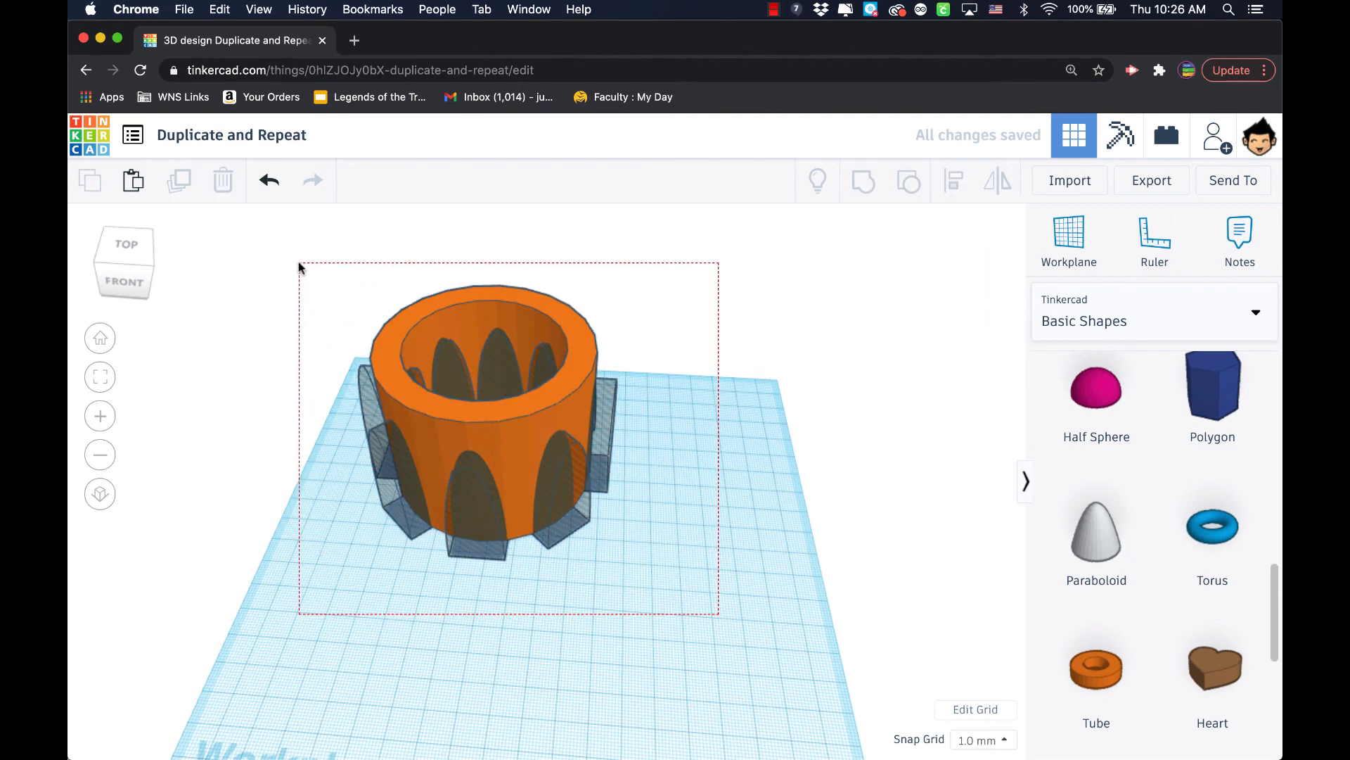
click(483, 413)
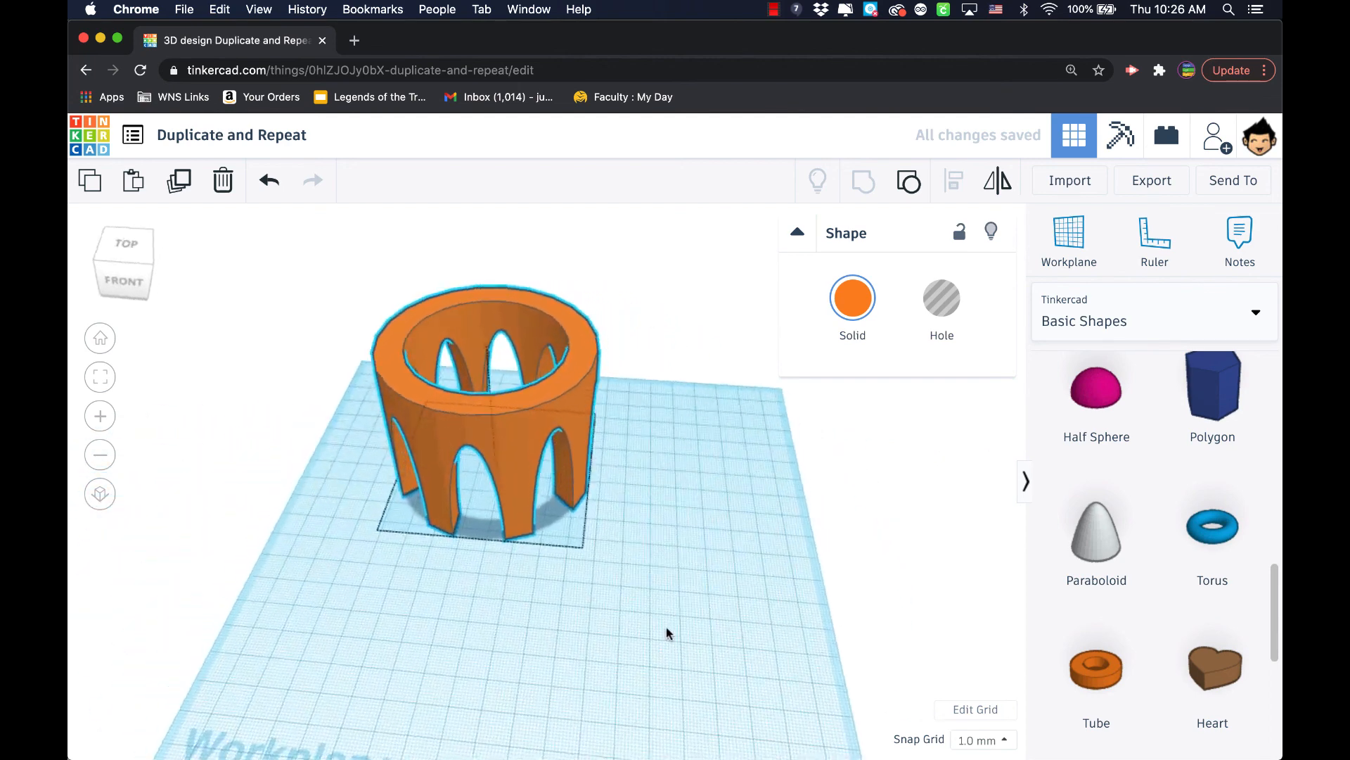
click(482, 405)
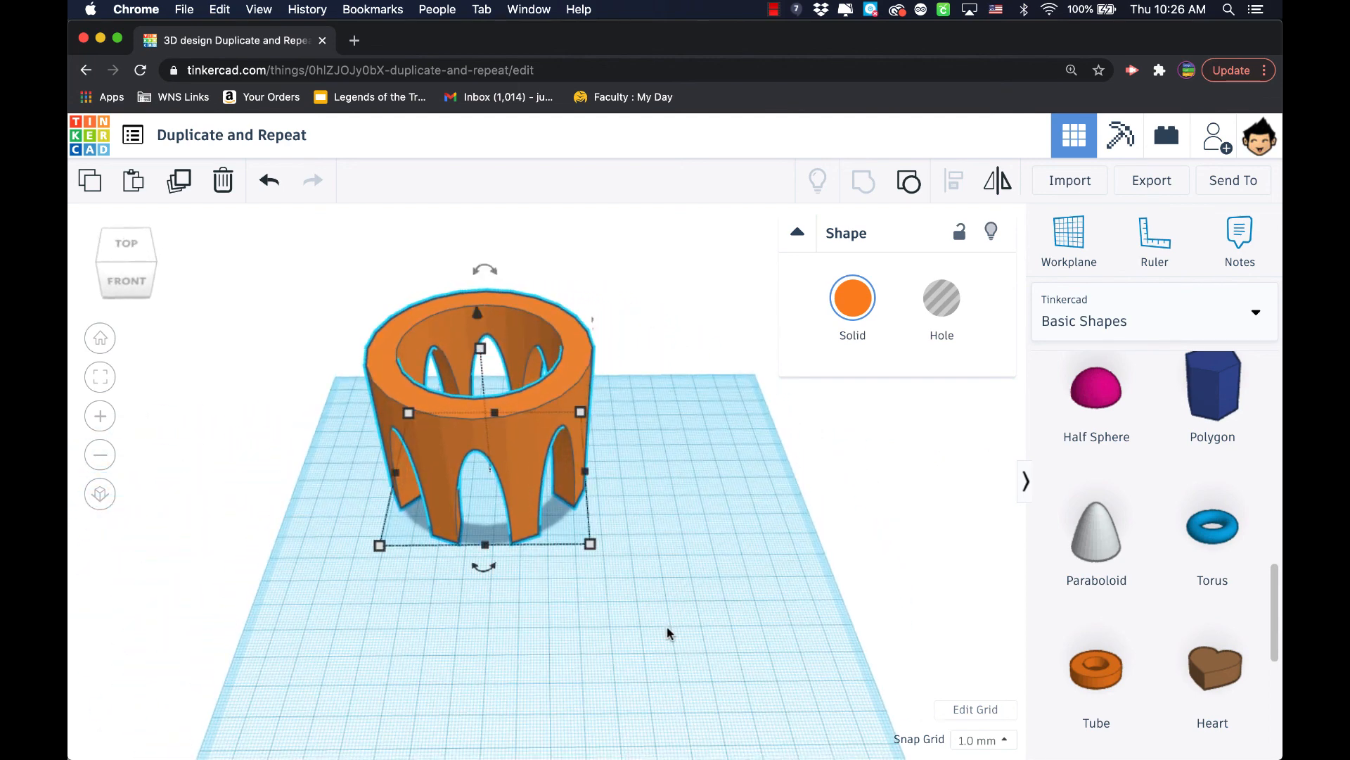